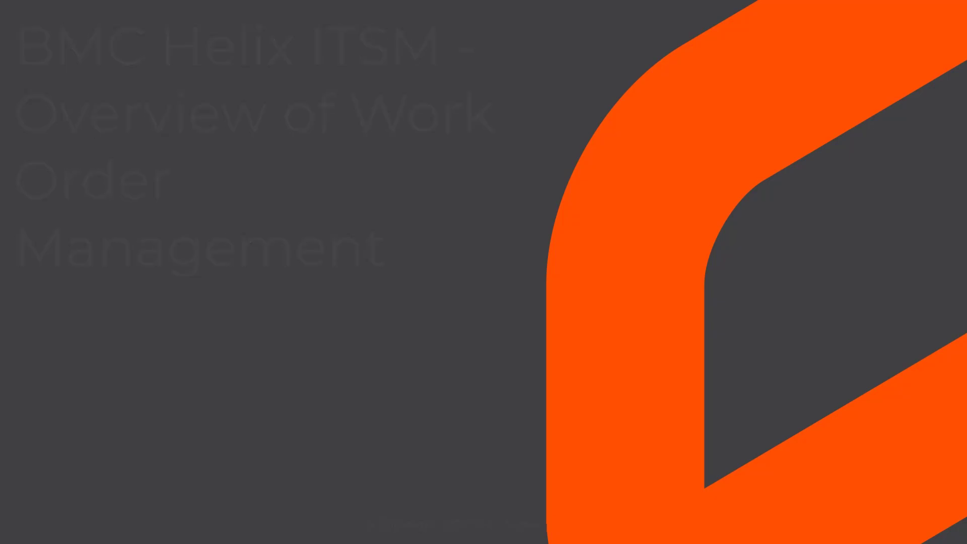
{"action": "key", "text": "right"}
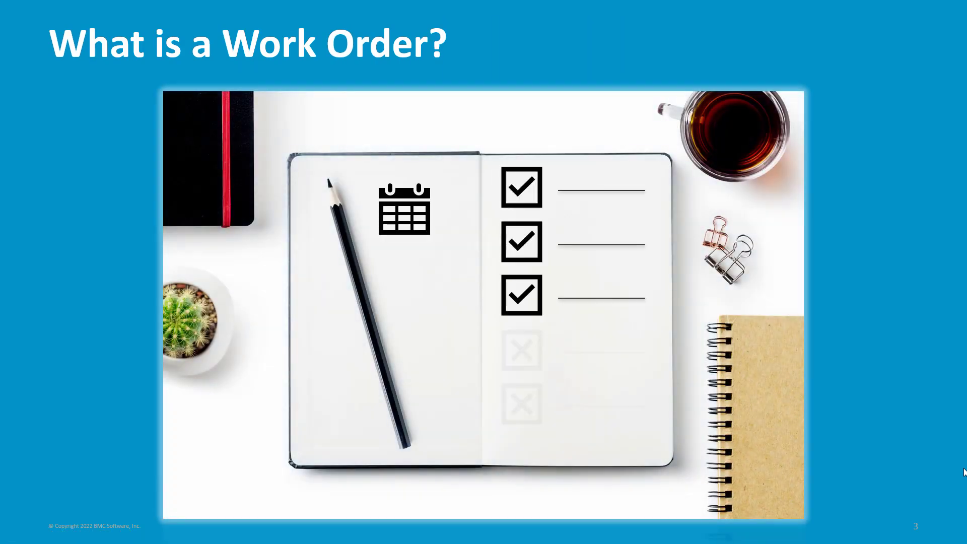
{"action": "key", "text": "right"}
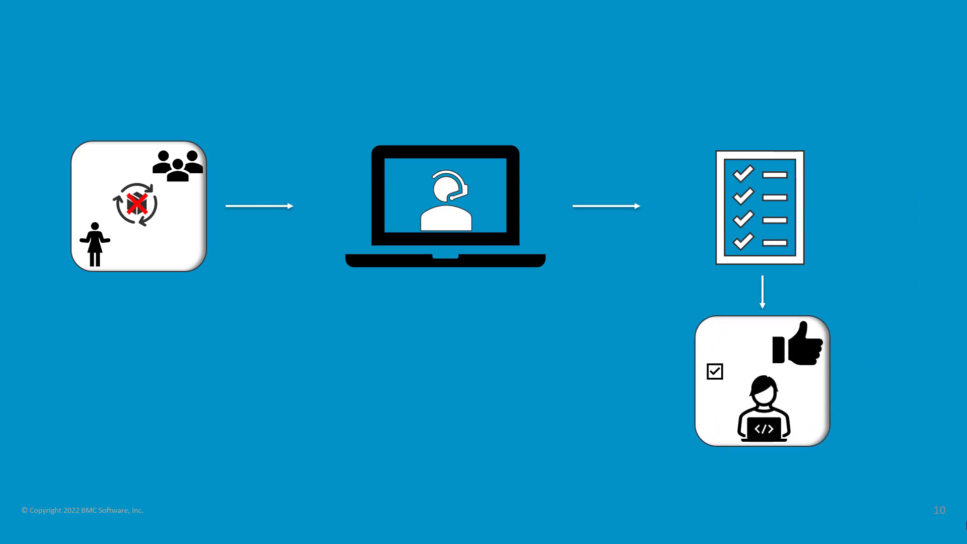
{"action": "key", "text": "right"}
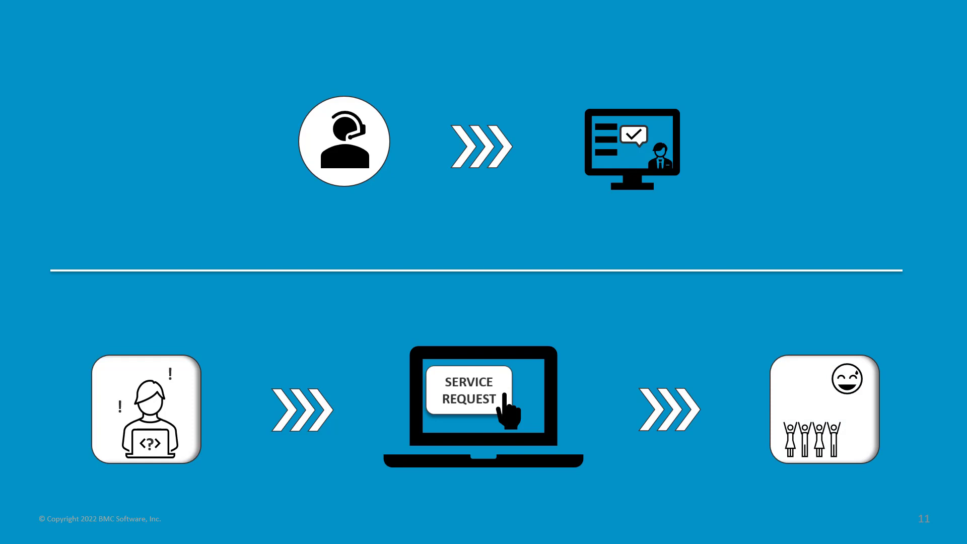
{"action": "key", "text": "Right"}
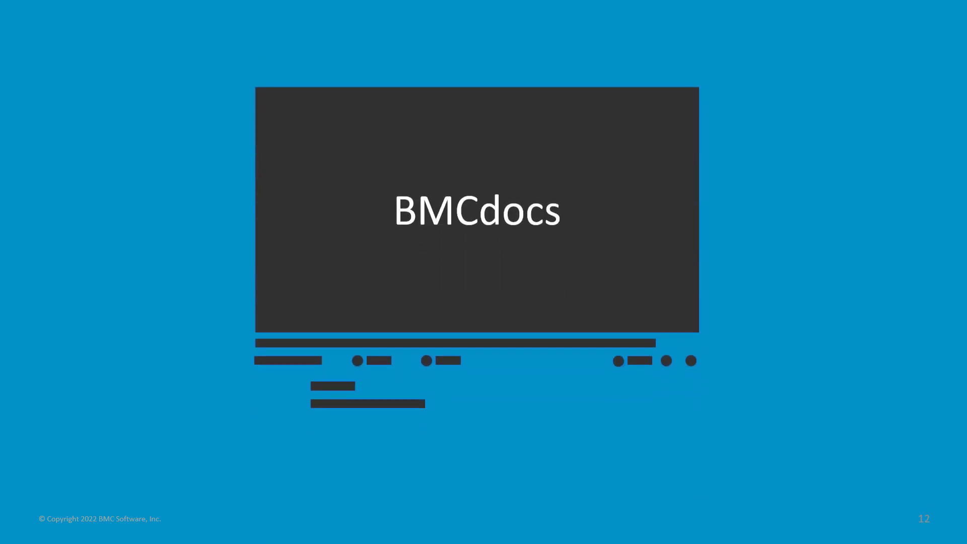